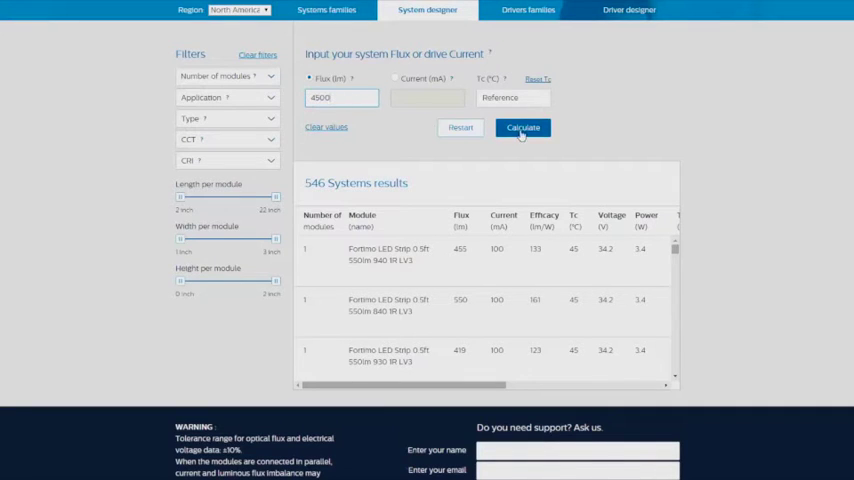
- Calculate systems for the 4500 lm flux target and scroll through the results
{"action": "left_click", "coordinate": [522, 127]}
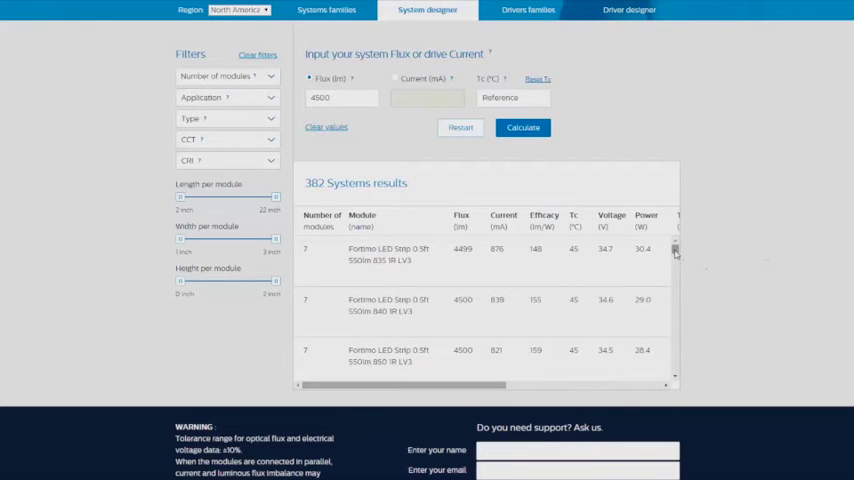
{"action": "scroll", "scroll_direction": "down", "scroll_amount": 3}
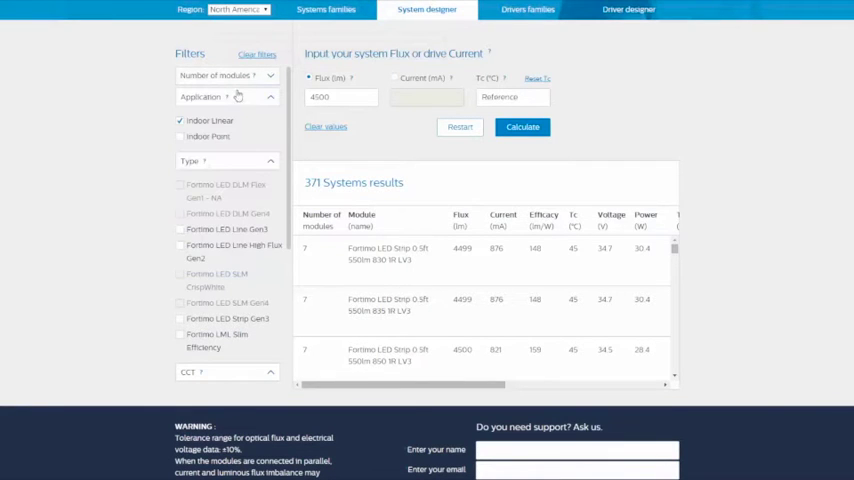
- Collapse the module Type list and filter results to Indoor Linear applications
{"action": "left_click", "coordinate": [240, 96]}
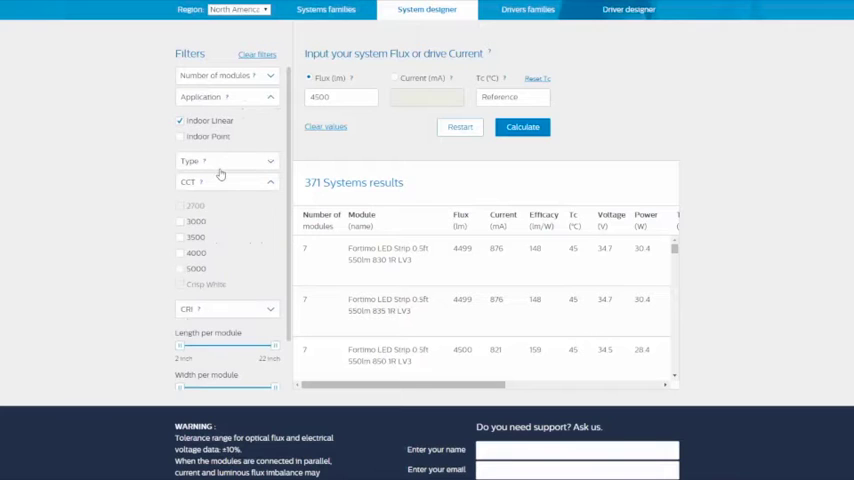
{"action": "left_click", "coordinate": [225, 161]}
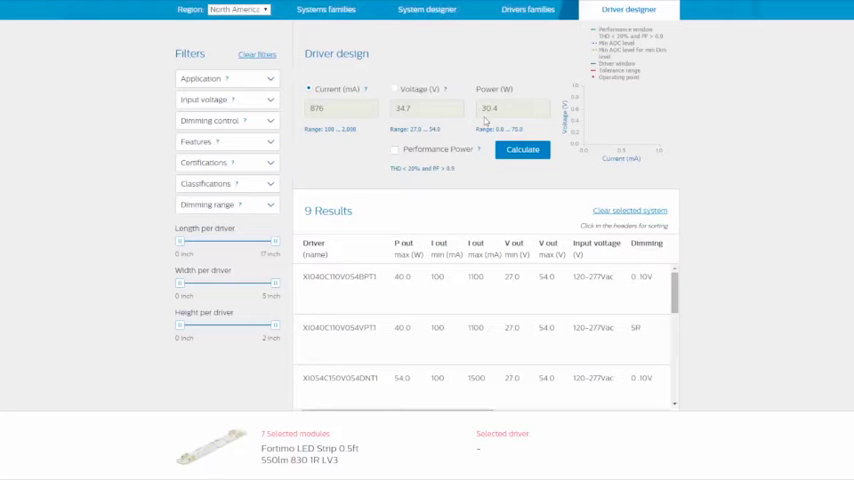
- Review the 9 driver results and expand the Input voltage and Dimming control filters
{"action": "scroll", "scroll_direction": "down", "scroll_amount": 3}
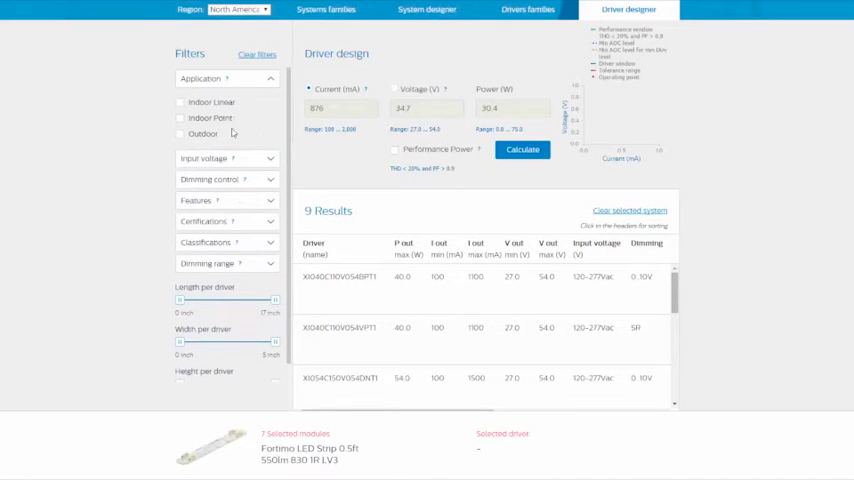
{"action": "left_click", "coordinate": [207, 158]}
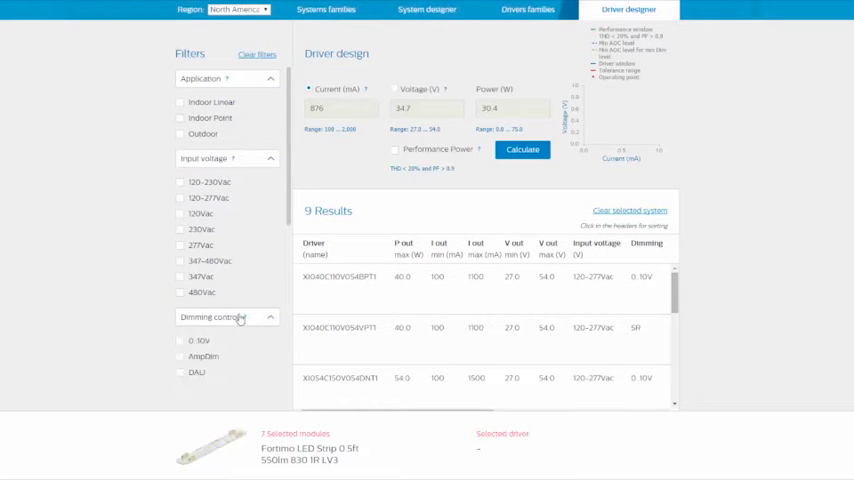
{"action": "left_click", "coordinate": [340, 277]}
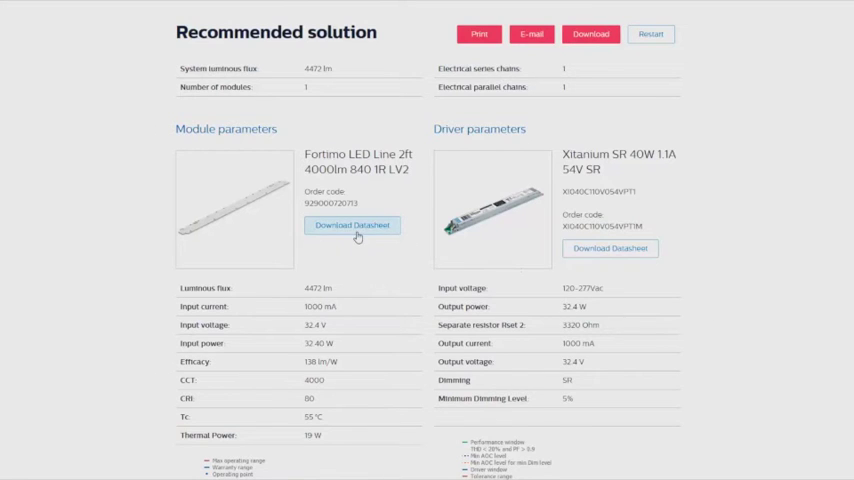
{"action": "mouse_move", "coordinate": [600, 259]}
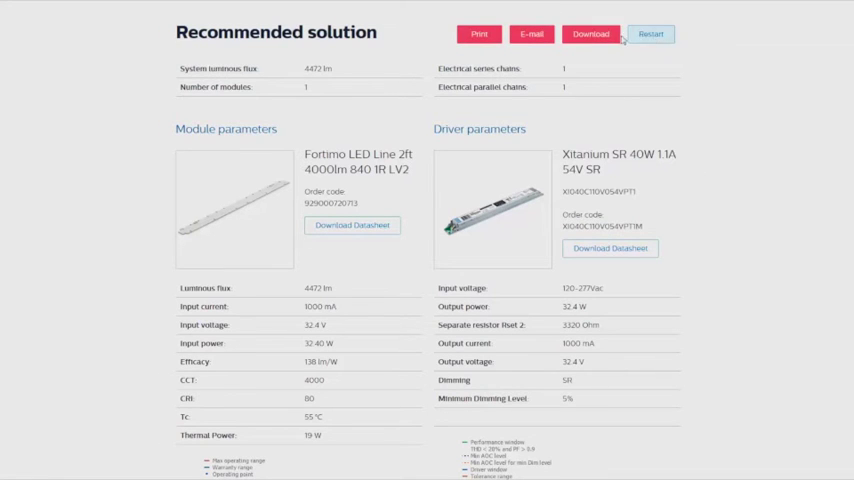
- Print the Fortimo LED Line 2ft 840 with Xitanium SR 40W solution summary
{"action": "left_click", "coordinate": [479, 33]}
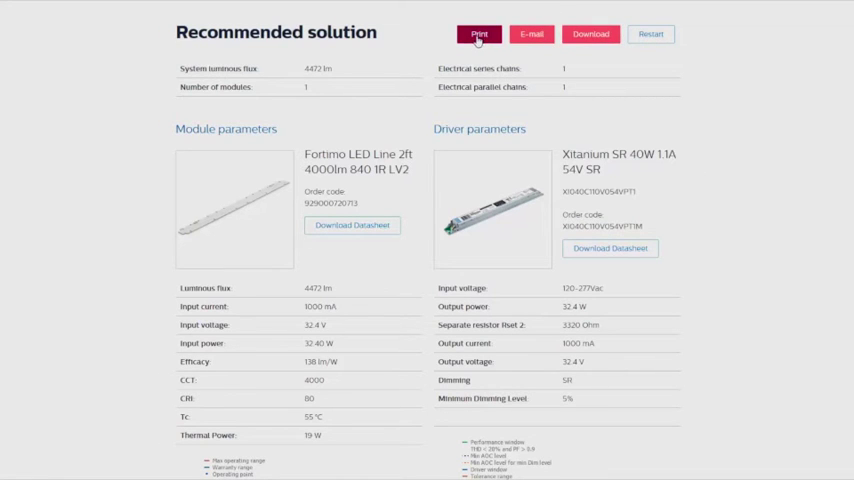
{"action": "scroll", "scroll_direction": "down", "scroll_amount": 3}
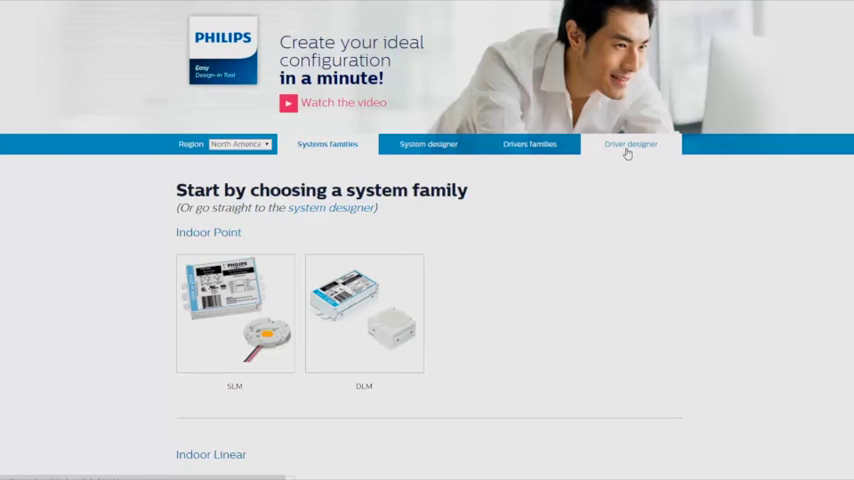
- Calculate drivers for 1100 mA at 30 V in Driver designer
{"action": "left_click", "coordinate": [631, 144]}
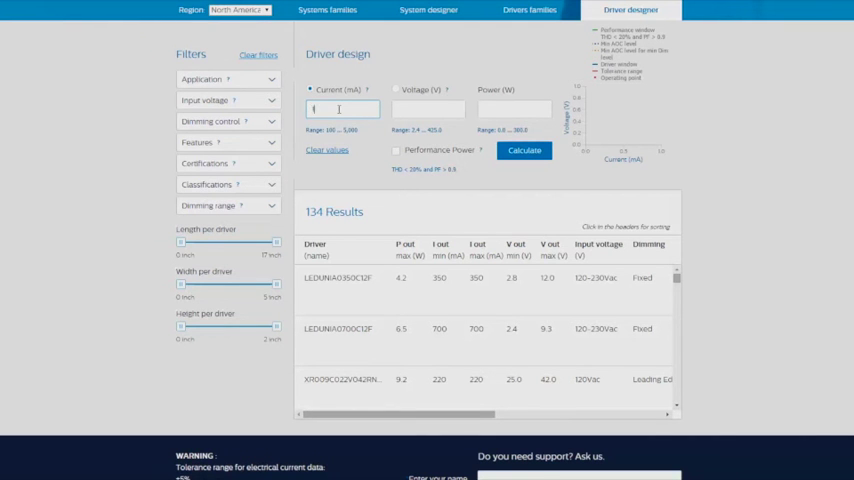
{"action": "type", "text": "1100"}
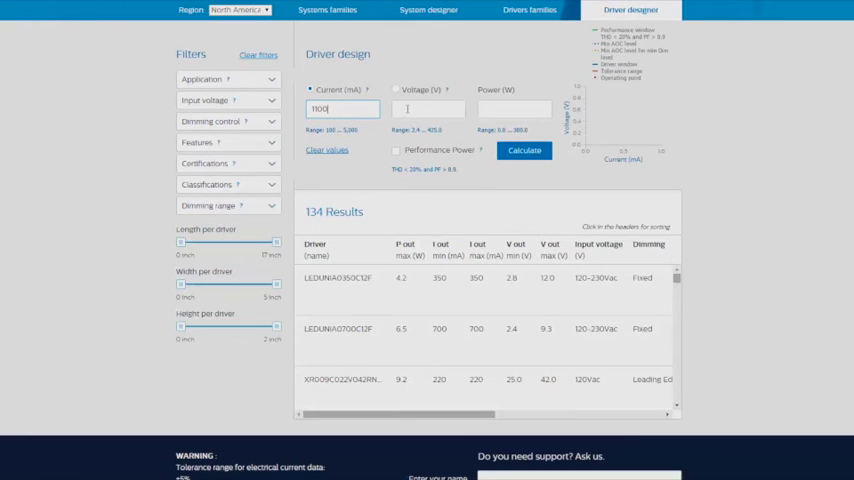
{"action": "left_click", "coordinate": [428, 108]}
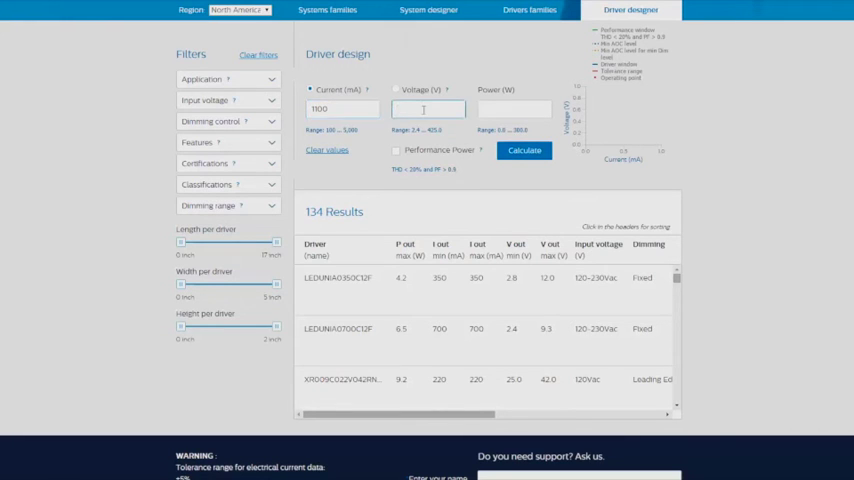
{"action": "type", "text": "30"}
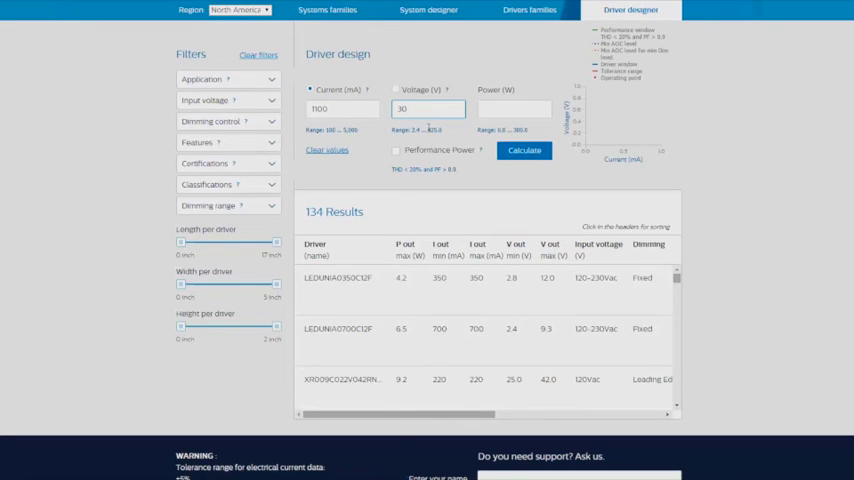
{"action": "left_click", "coordinate": [524, 150]}
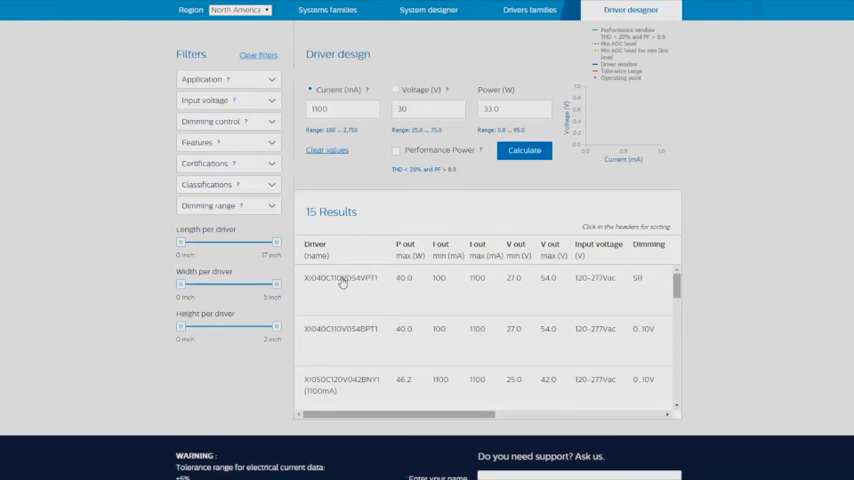
- Select driver XI040C110V054VPT1 and finish to show its recommended solution
{"action": "left_click", "coordinate": [342, 277]}
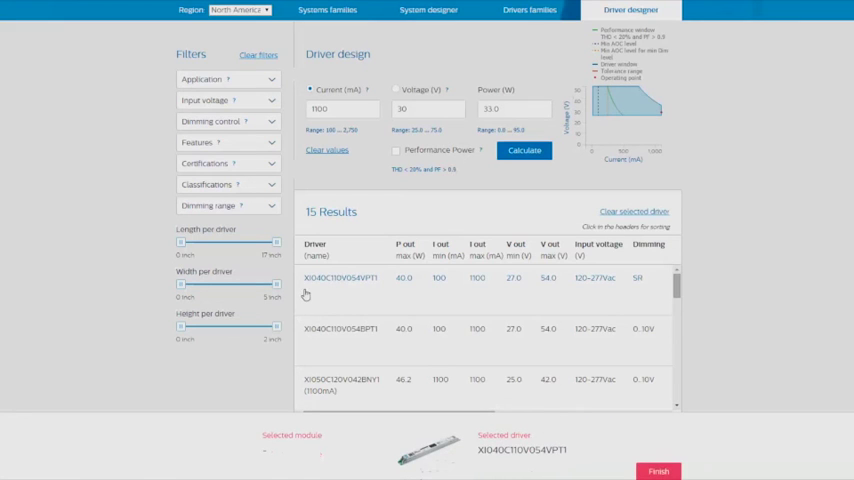
{"action": "left_click", "coordinate": [658, 471]}
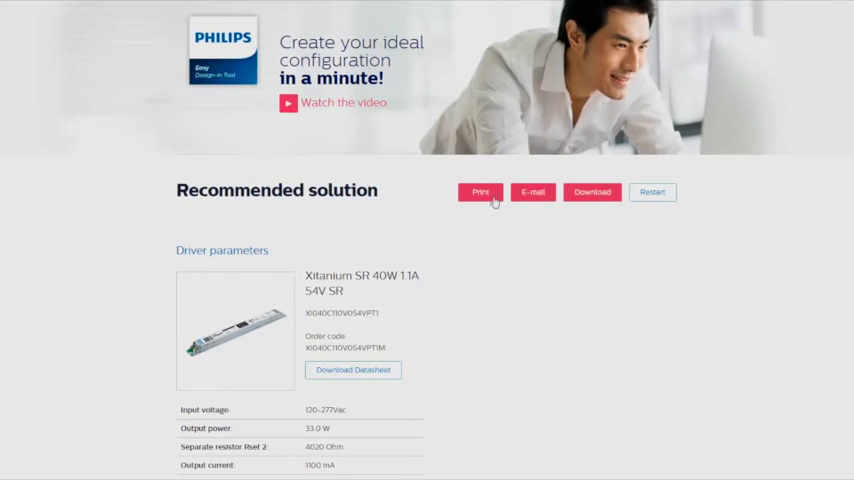